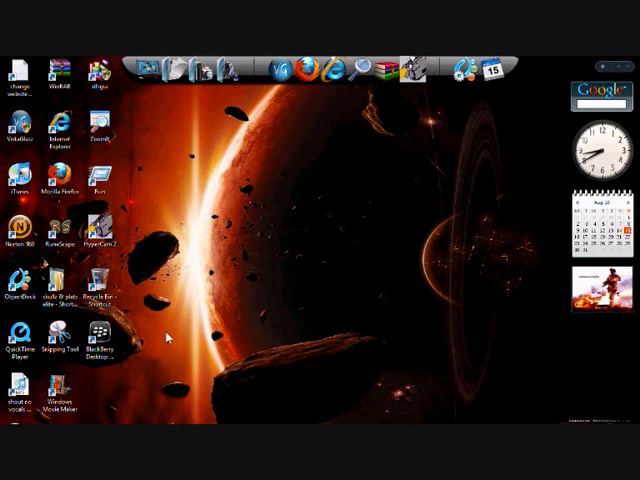
mouse_move(192, 364)
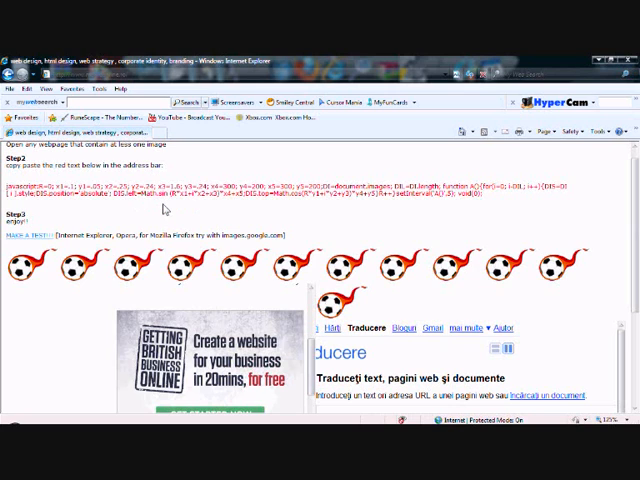
mouse_move(142, 216)
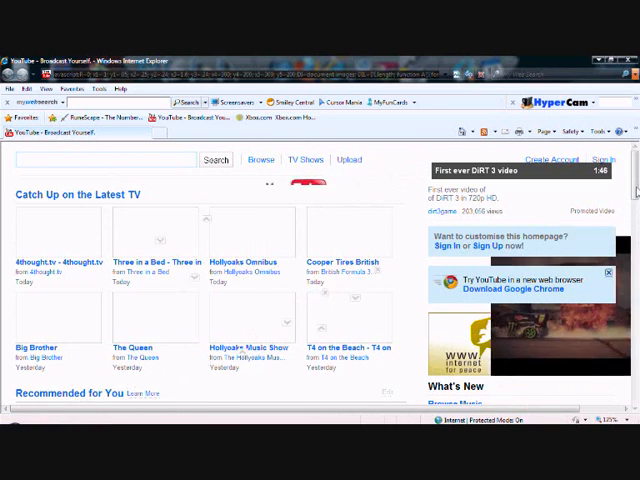
scroll("down", 3)
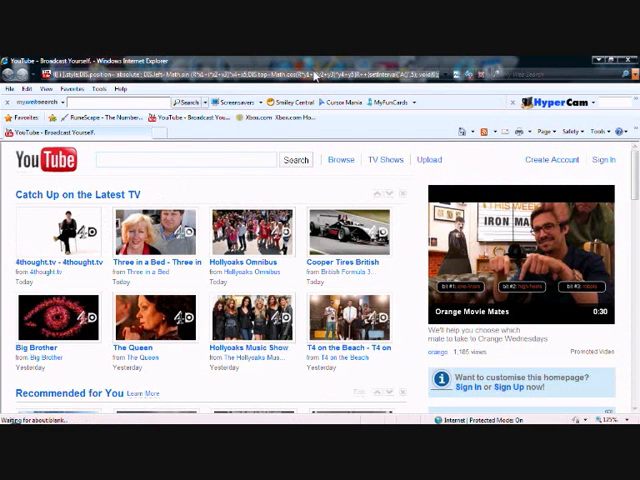
type("goog")
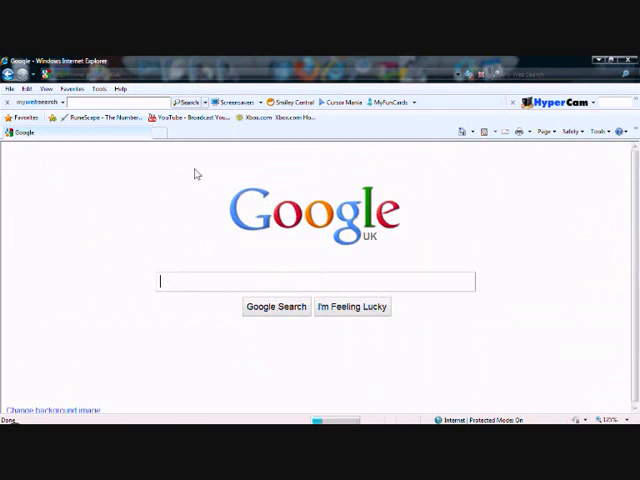
type("skulls")
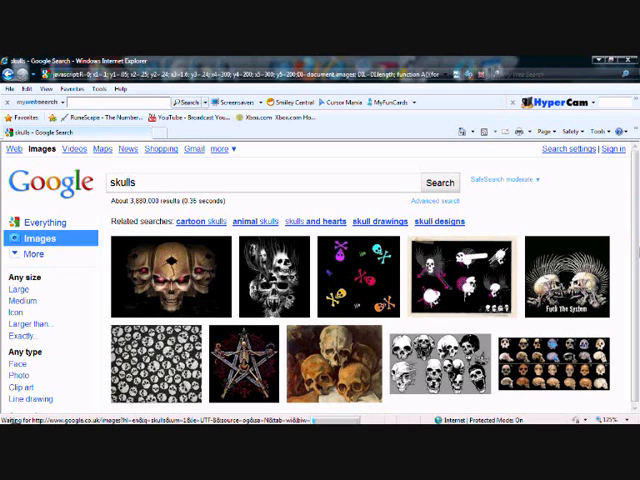
scroll("down", 3)
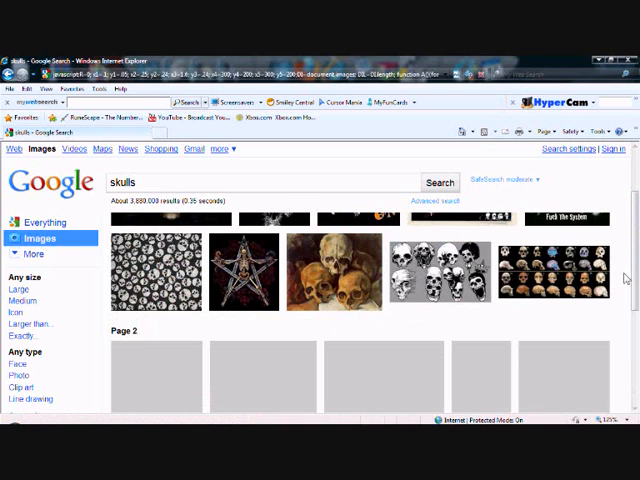